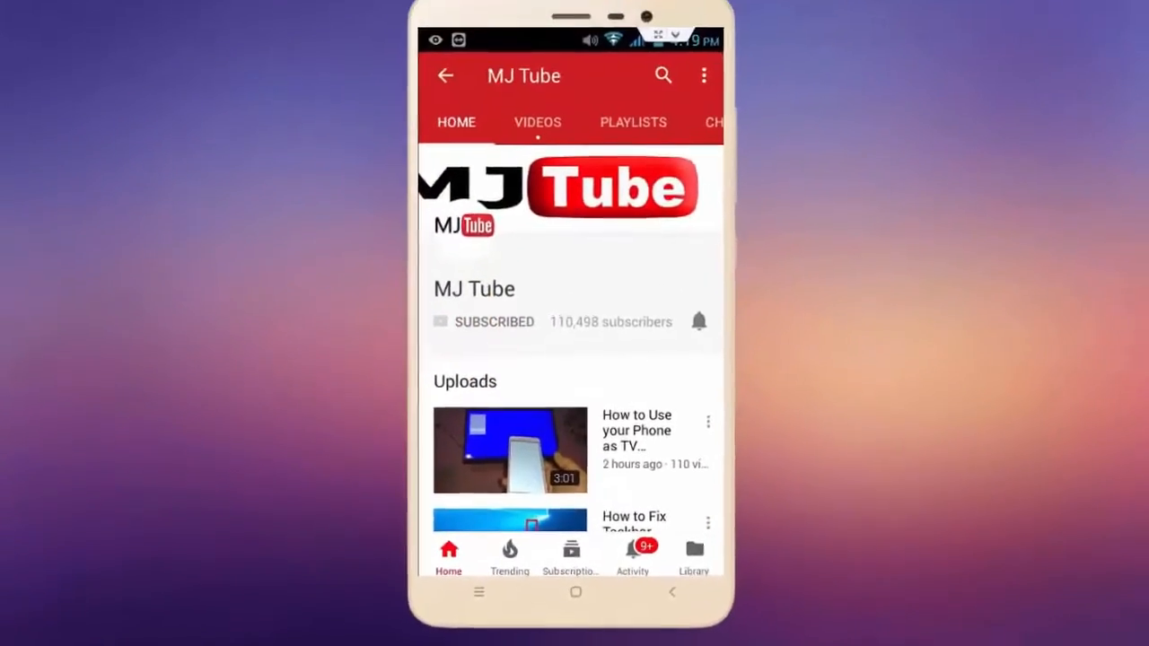
Step: Scroll the MJ Tube Uploads list down to videos posted about a week ago
click(699, 321)
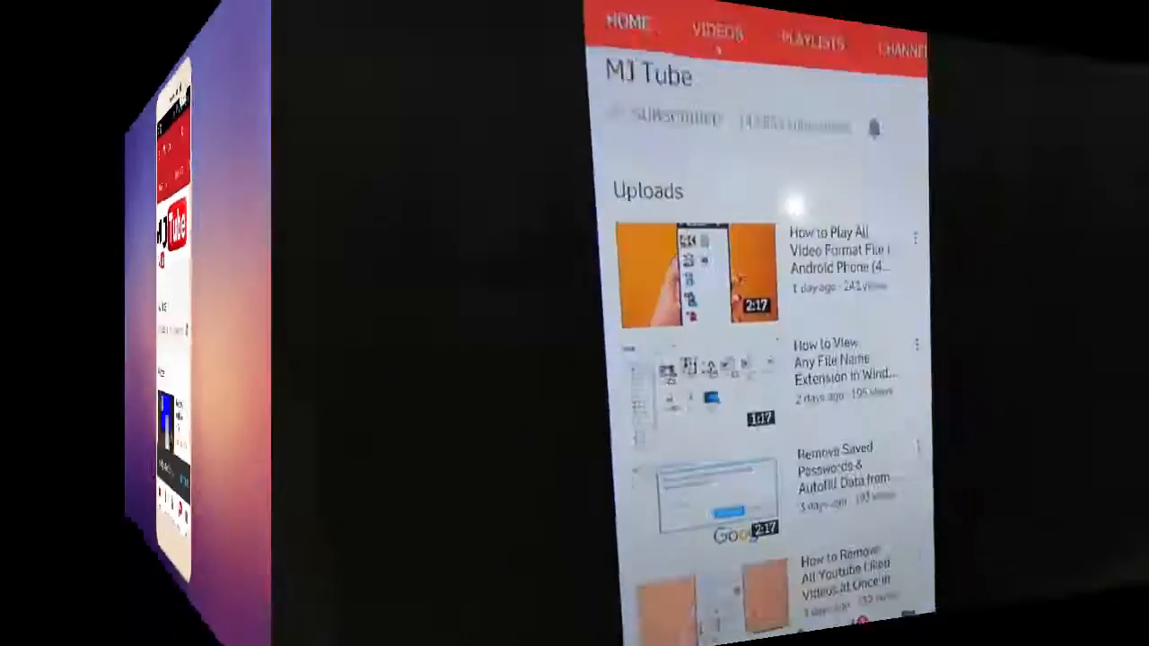
scroll(down, 3)
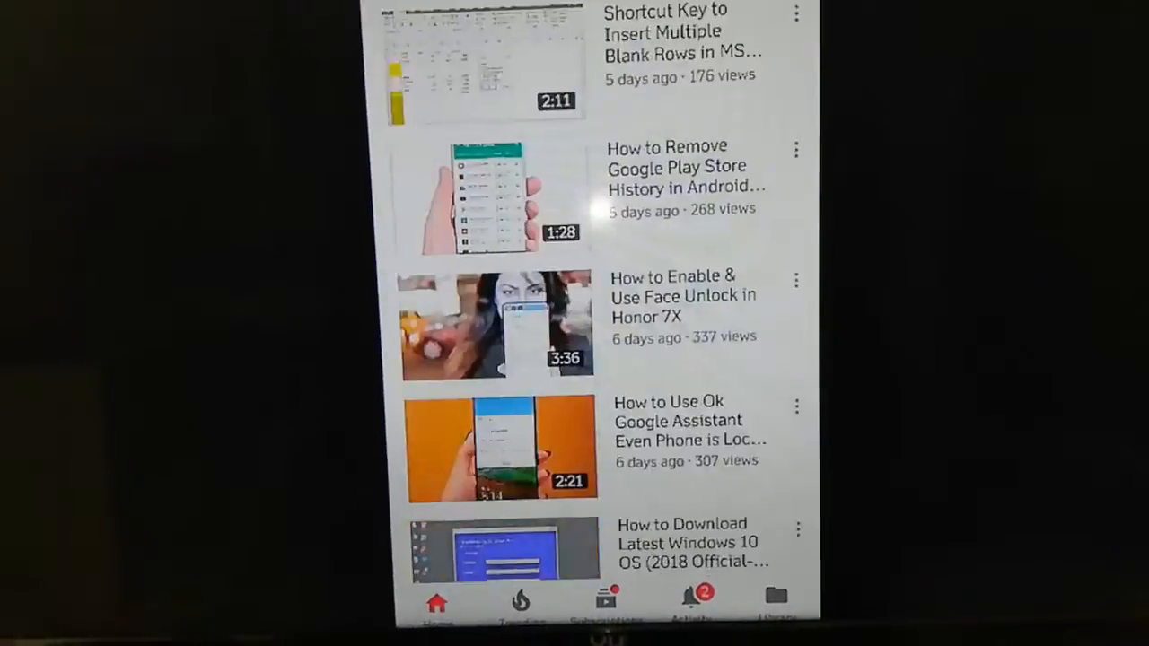
scroll(down, 3)
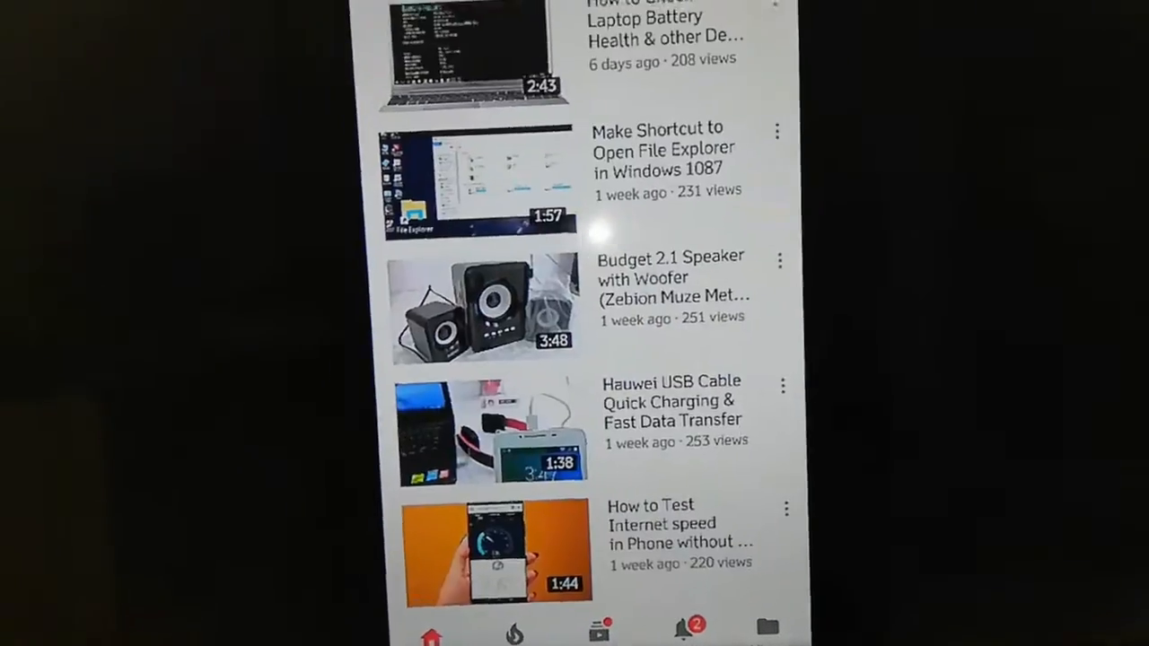